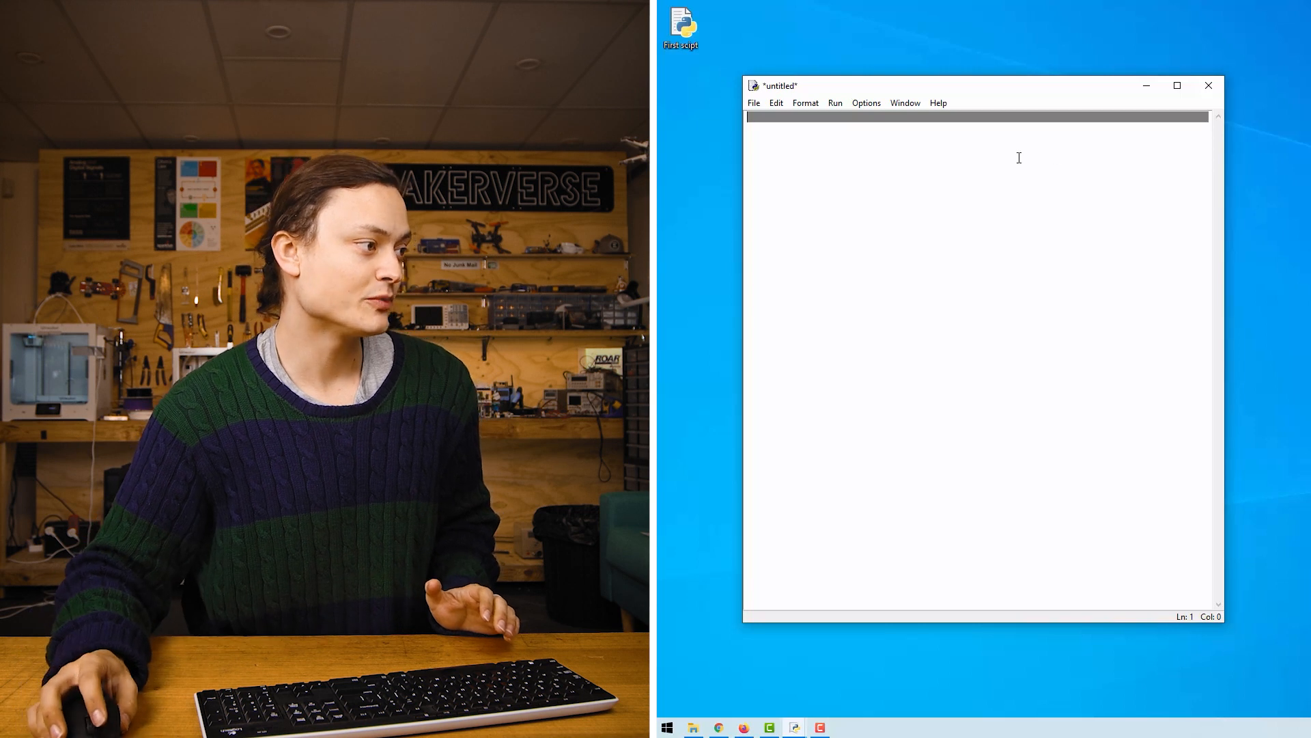
Step: Write the first script line assigning X = 2
{"action": "type", "text": "x"}
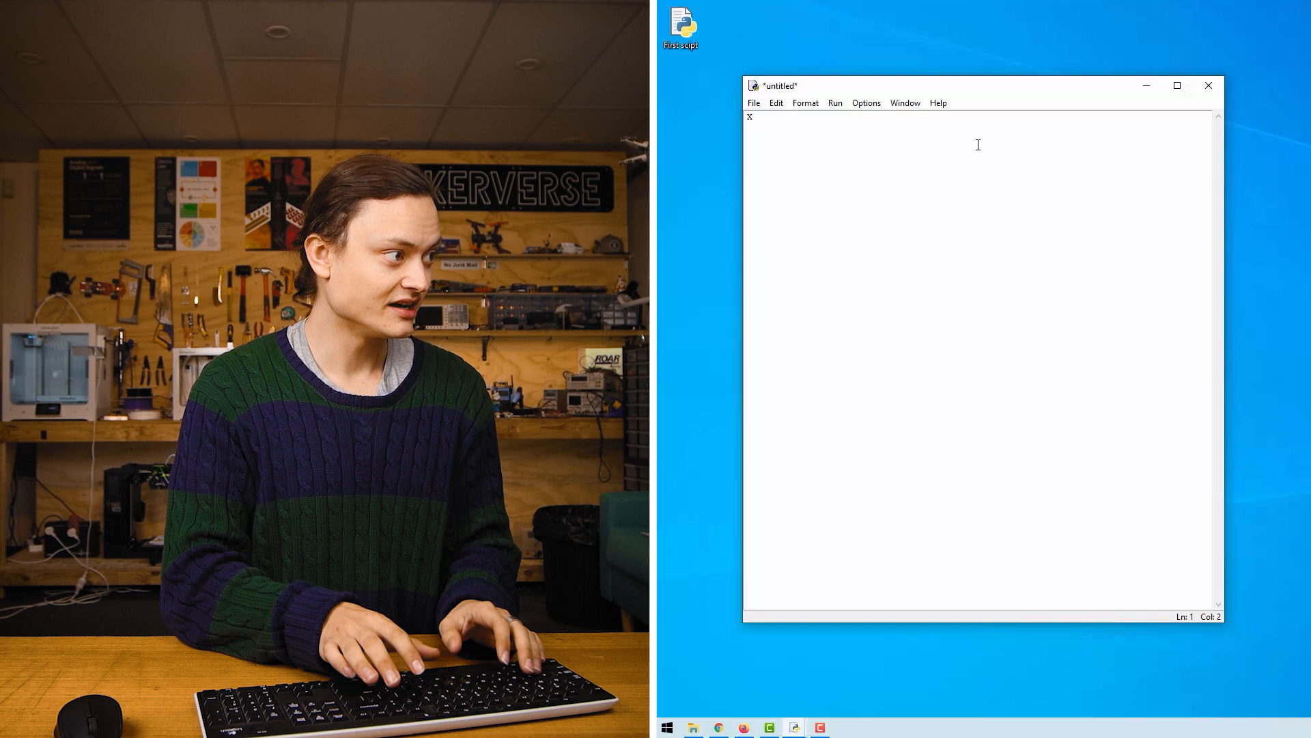
{"action": "type", "text": "= 2"}
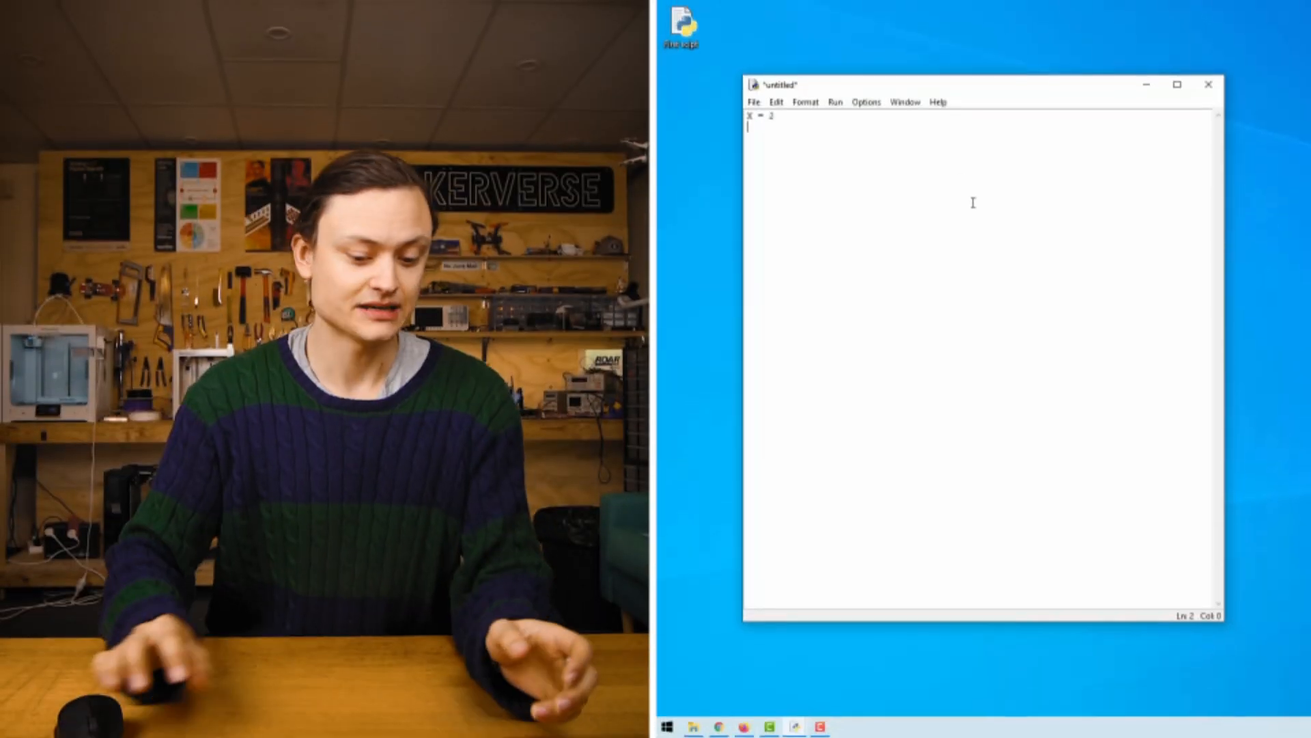
Step: Add a second line calling type(X) to query the variable's type
{"action": "type", "text": "type("}
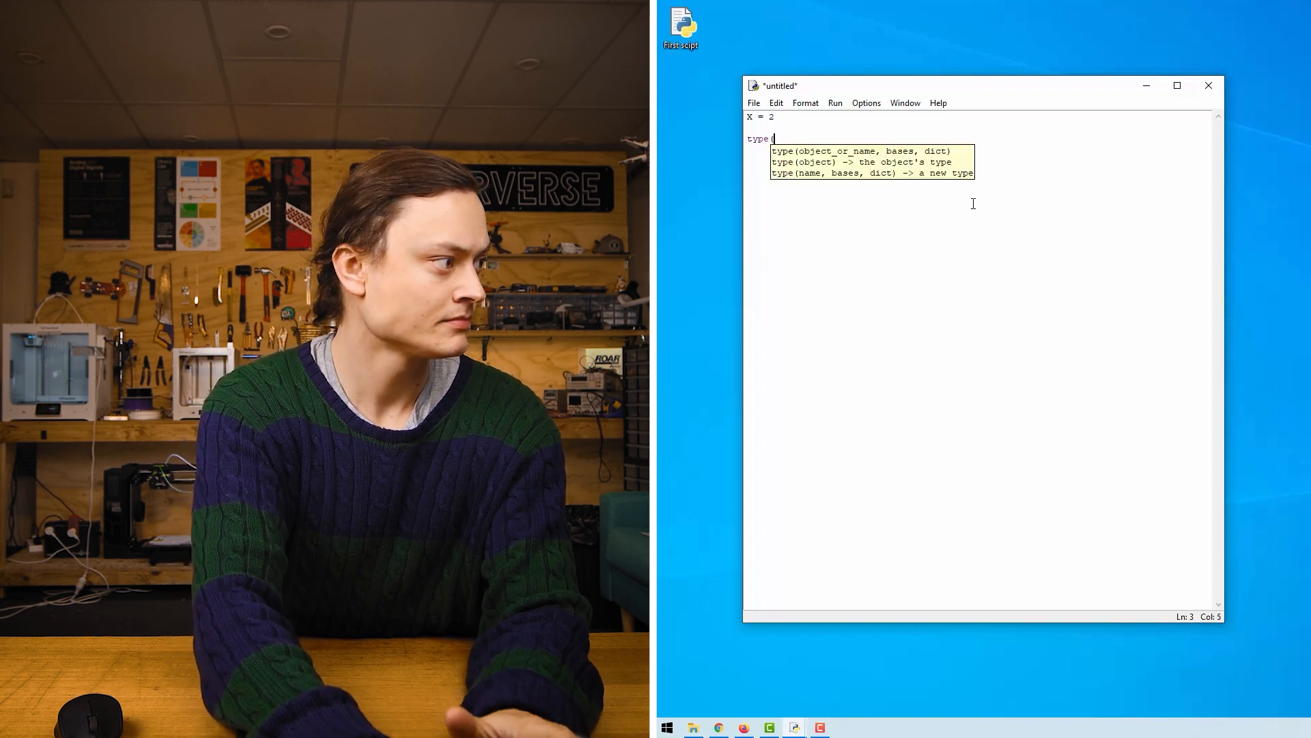
{"action": "type", "text": "X)"}
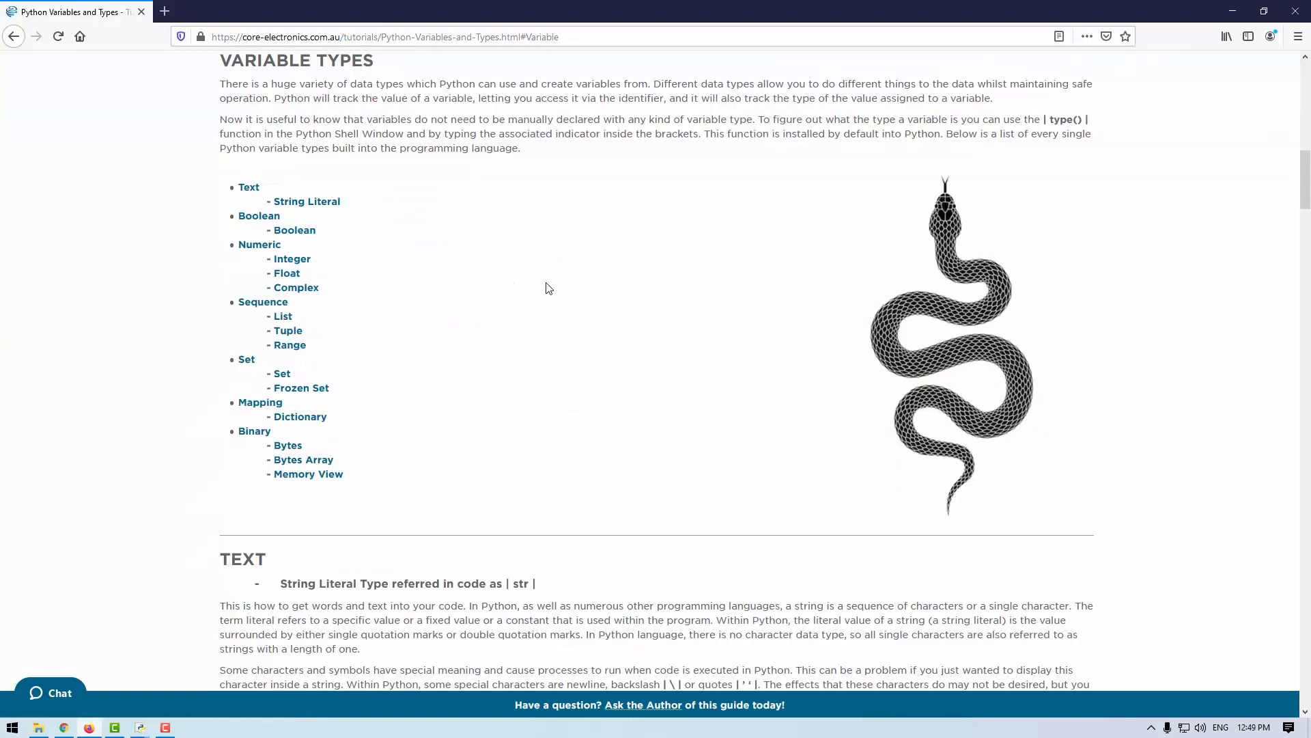
{"action": "mouse_move", "coordinate": [476, 618]}
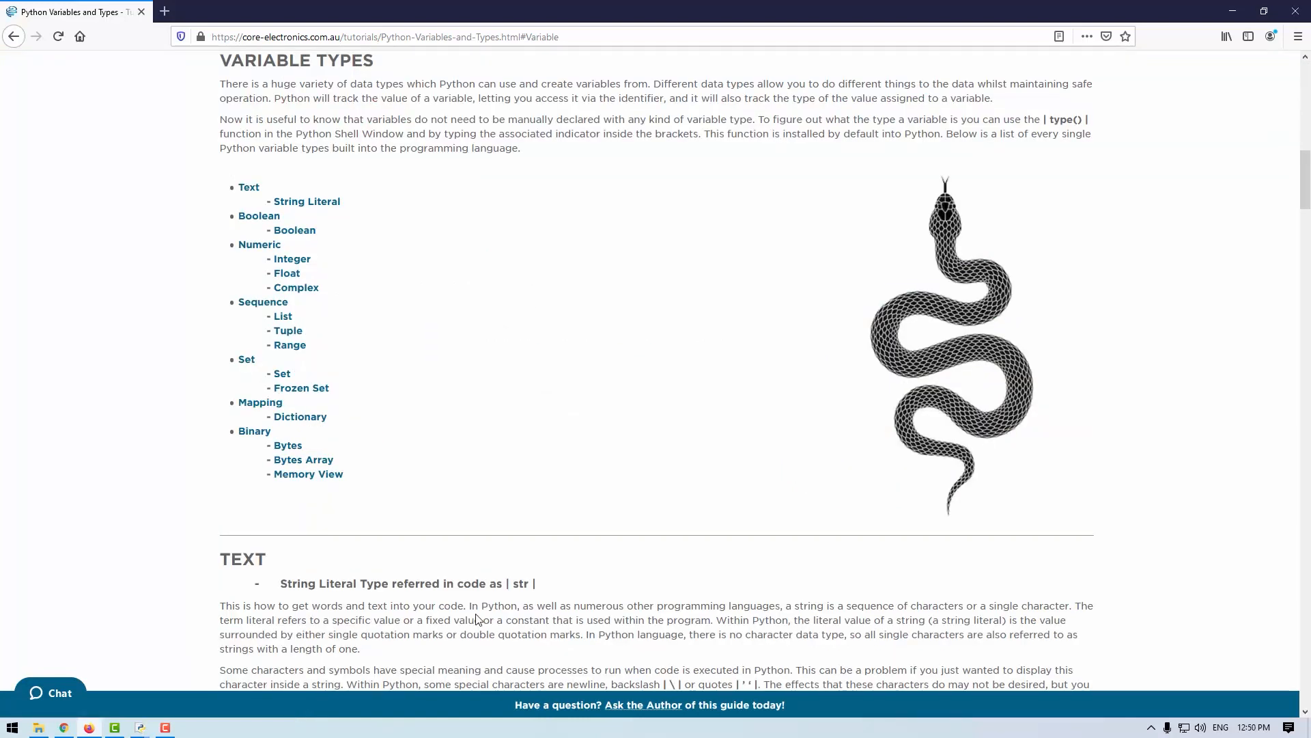
{"action": "mouse_move", "coordinate": [140, 726]}
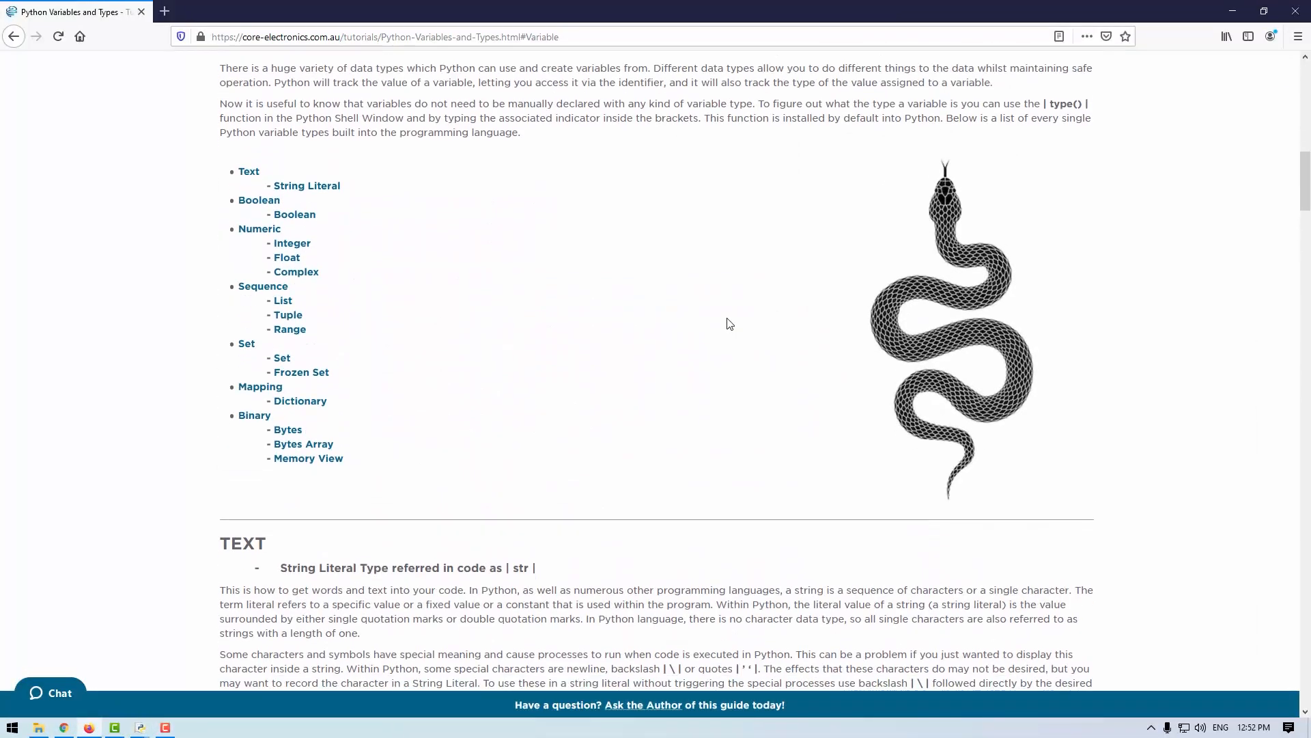
Step: Scroll the tutorial down to the Text string-literal example and the Boolean section
{"action": "scroll", "scroll_direction": "down", "scroll_amount": 3}
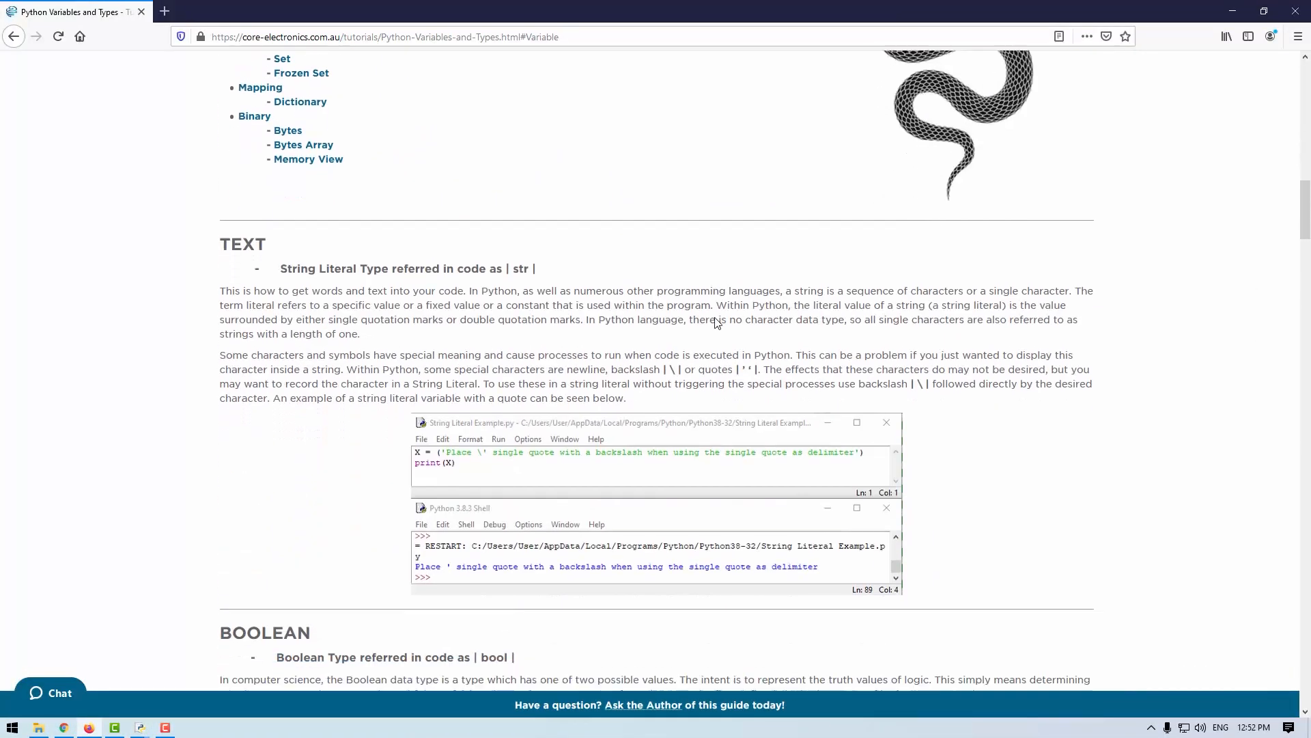
{"action": "scroll", "scroll_direction": "down", "scroll_amount": 3}
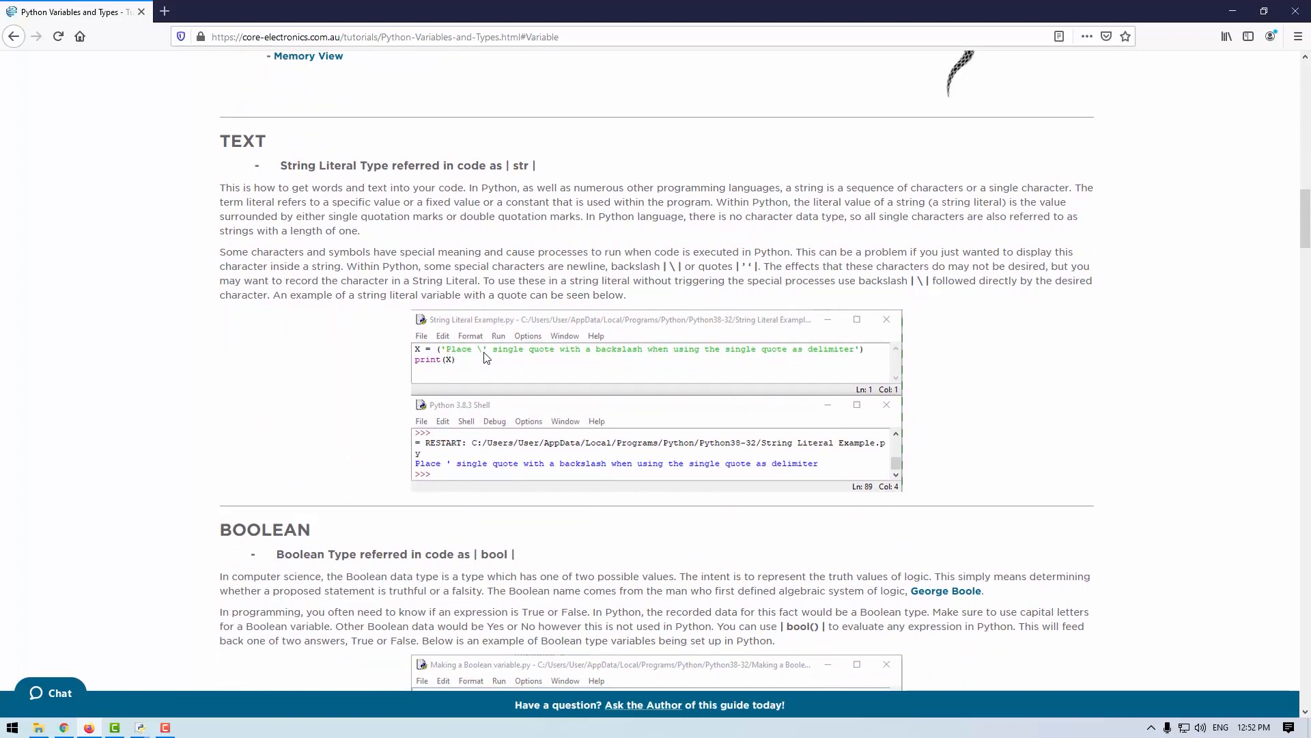
{"action": "mouse_move", "coordinate": [486, 358]}
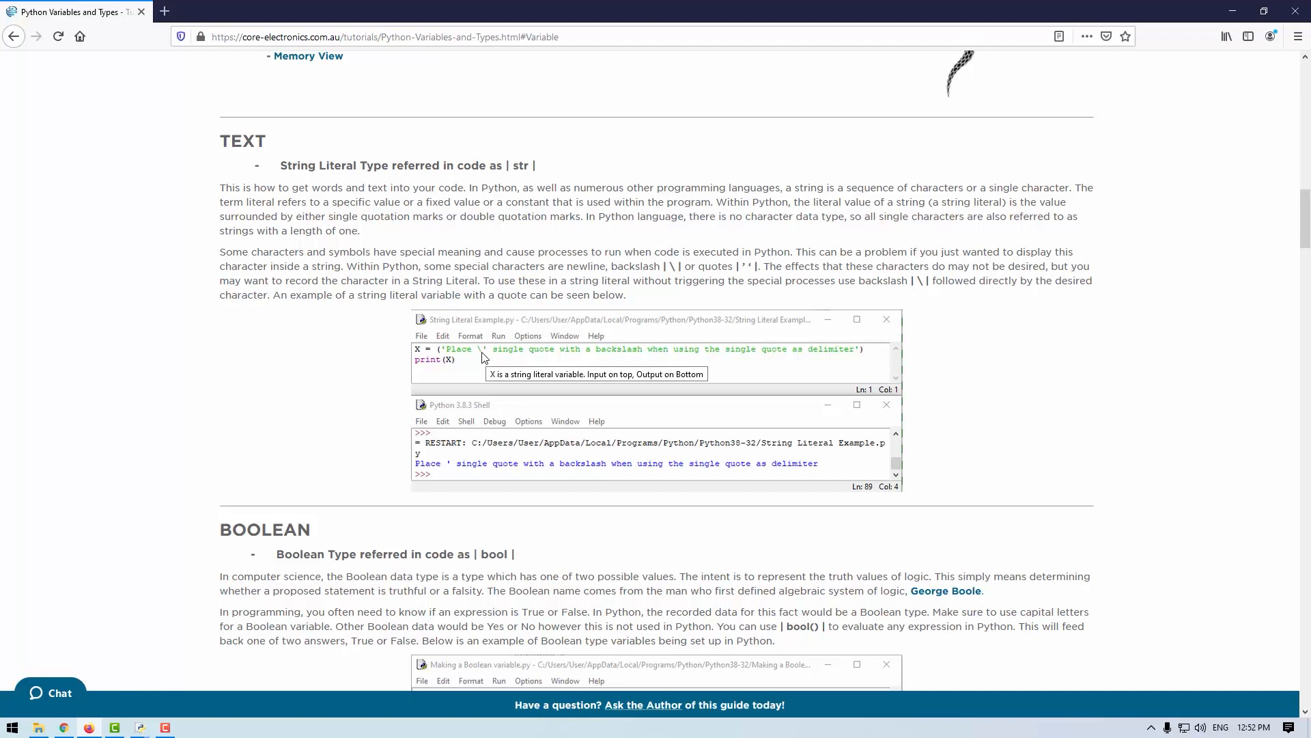
{"action": "mouse_move", "coordinate": [457, 382]}
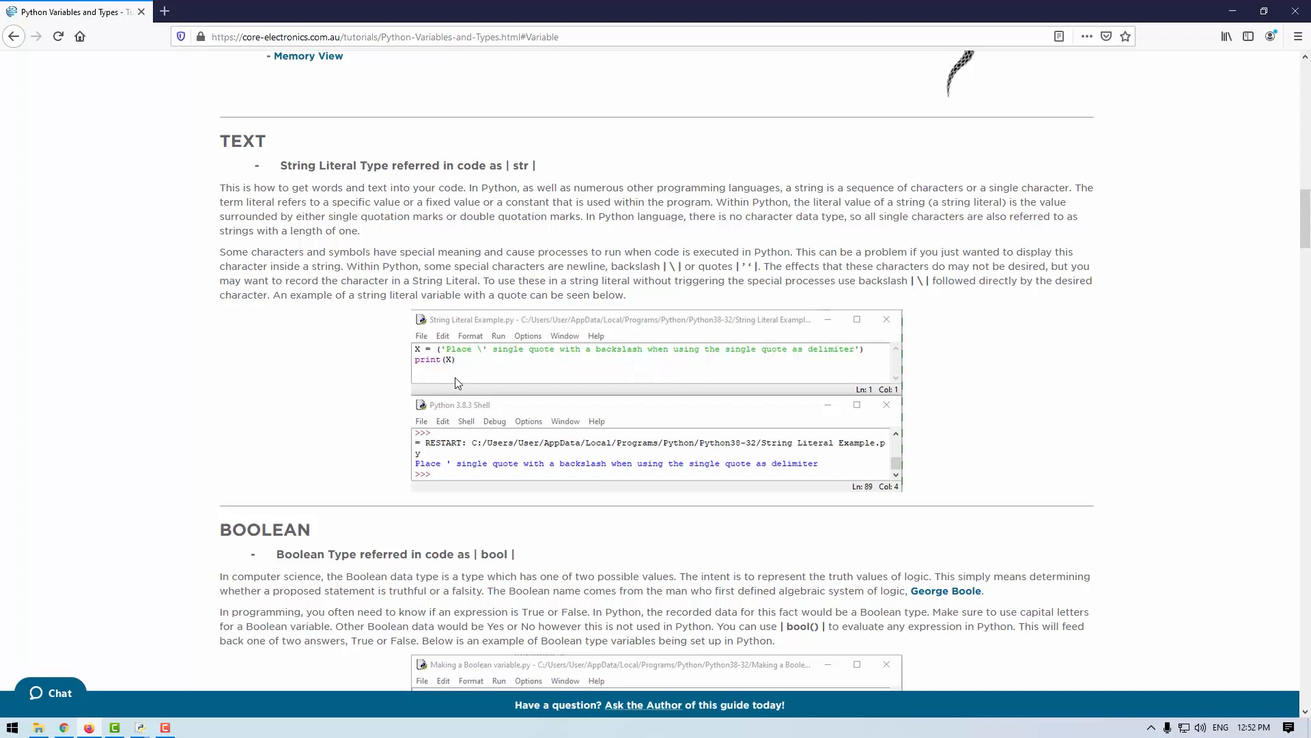
{"action": "mouse_move", "coordinate": [453, 473]}
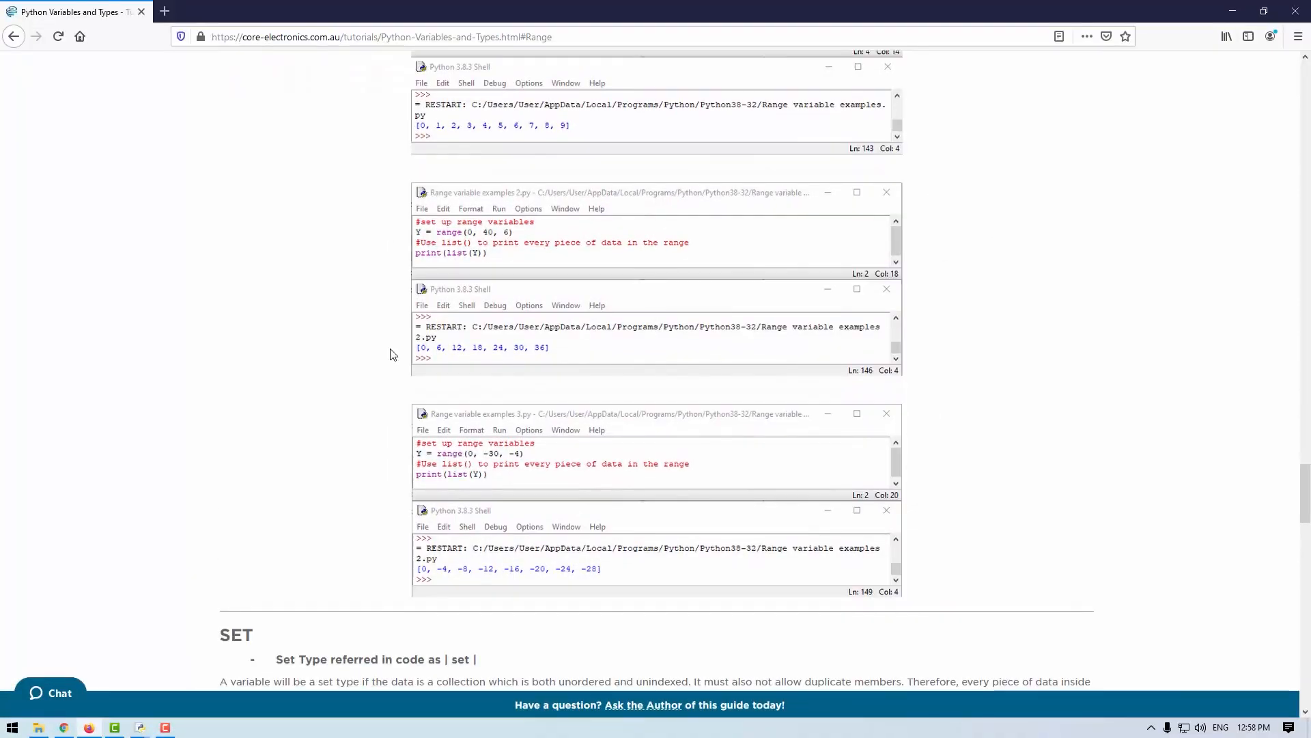
Step: Scroll the tutorial past the Range examples to the SET heading and its example
{"action": "scroll", "scroll_direction": "down", "scroll_amount": 3}
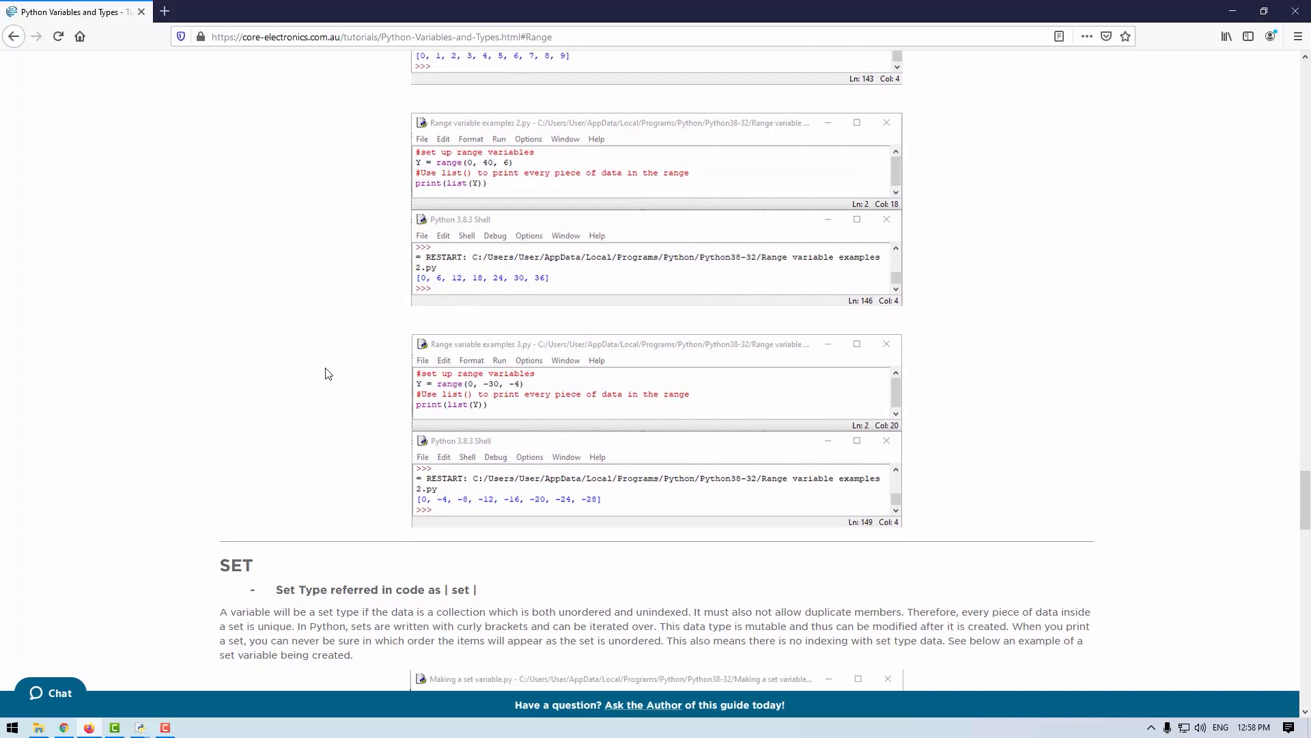
{"action": "scroll", "scroll_direction": "down", "scroll_amount": 3}
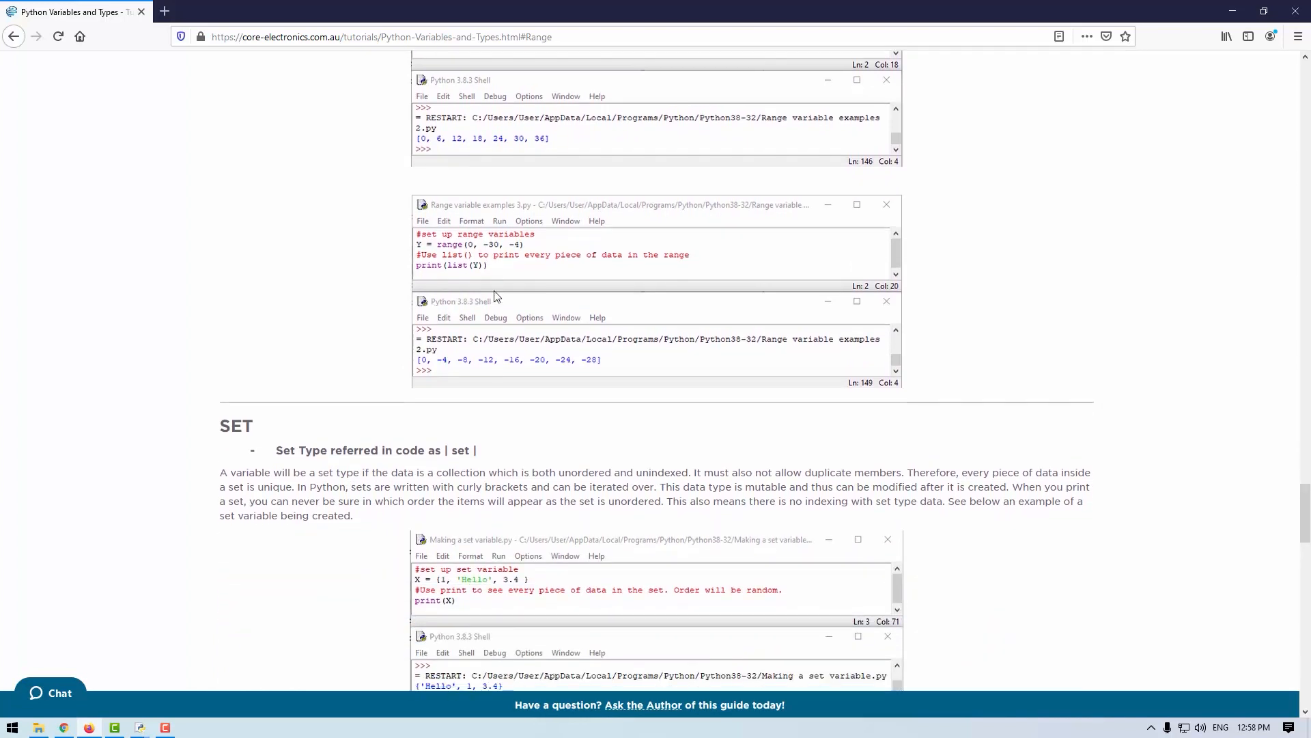
{"action": "scroll", "scroll_direction": "up", "scroll_amount": 3}
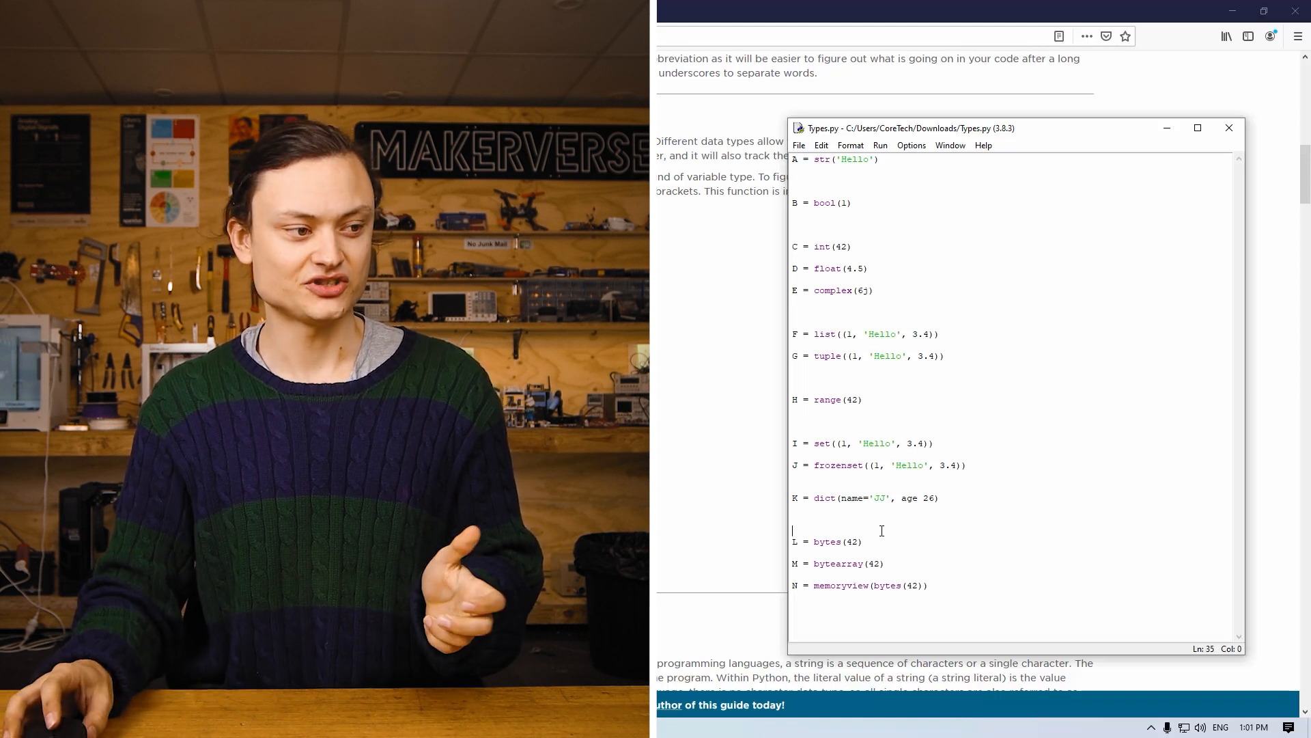
{"action": "triple_click", "coordinate": [828, 541]}
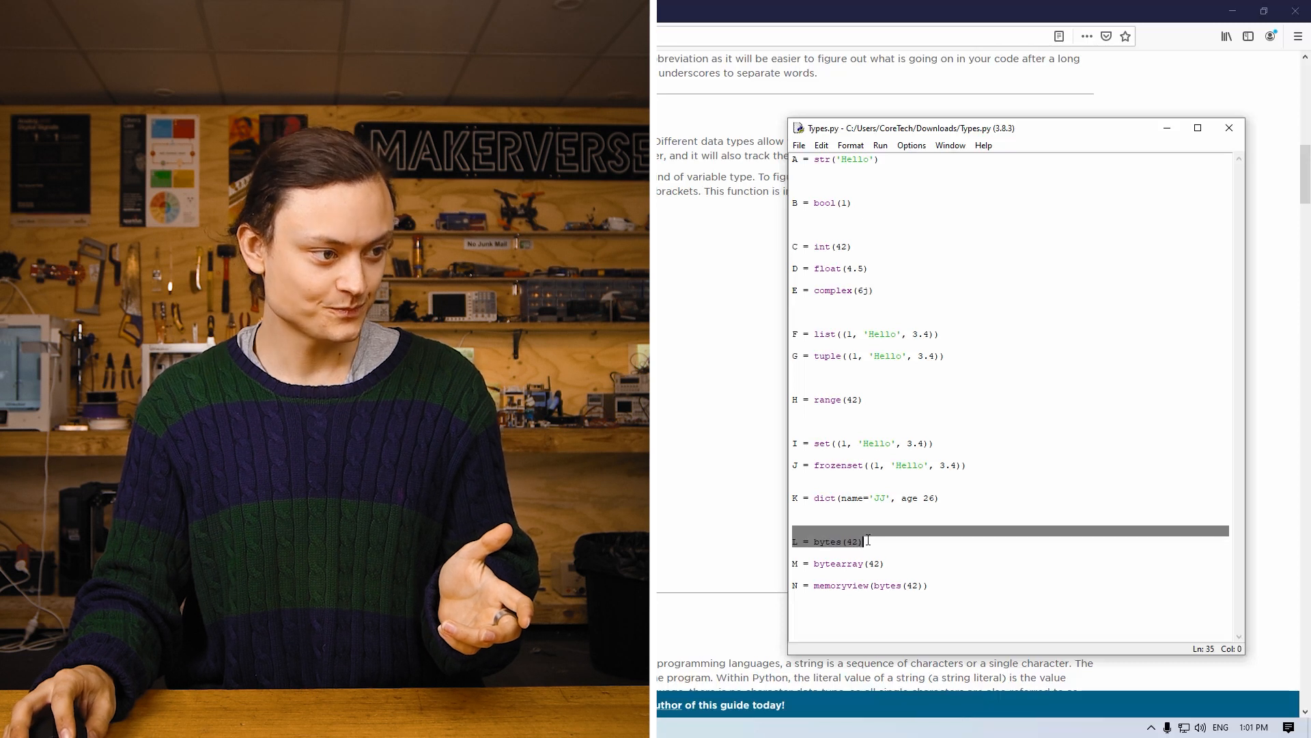